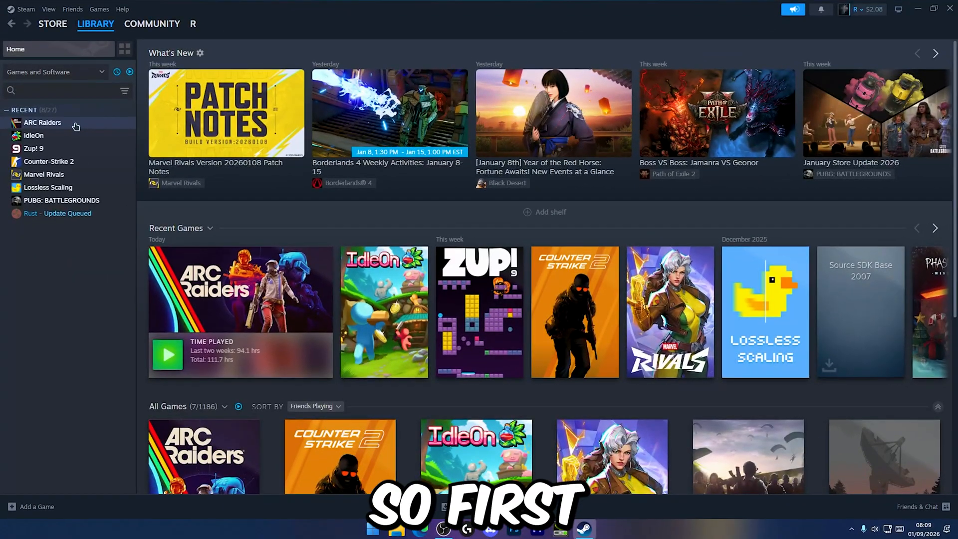
Step: Set ARC Raiders' launch options to -newconsole -log and return to its library page
left_click(43, 121)
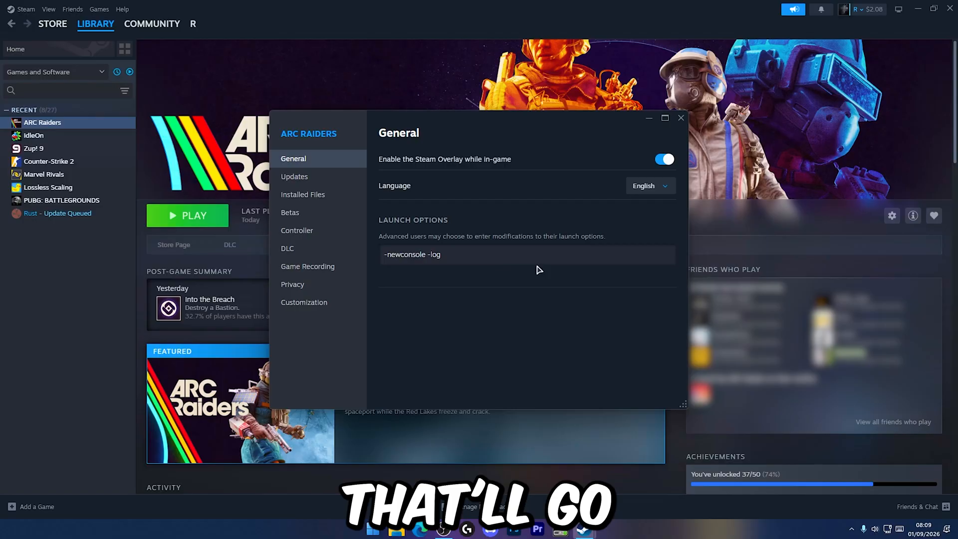
left_click(681, 117)
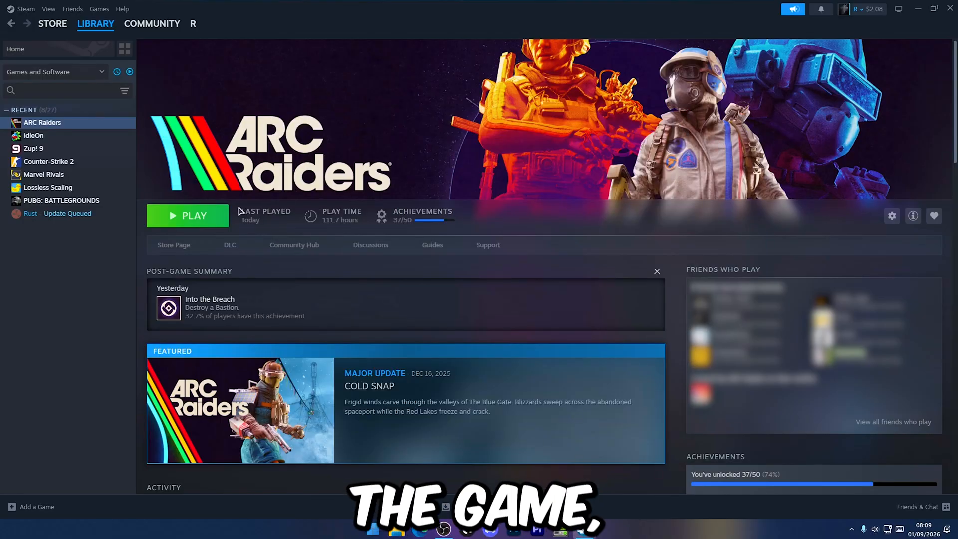
Step: Launch ARC Raiders from Steam and go to its Graphics settings
left_click(186, 216)
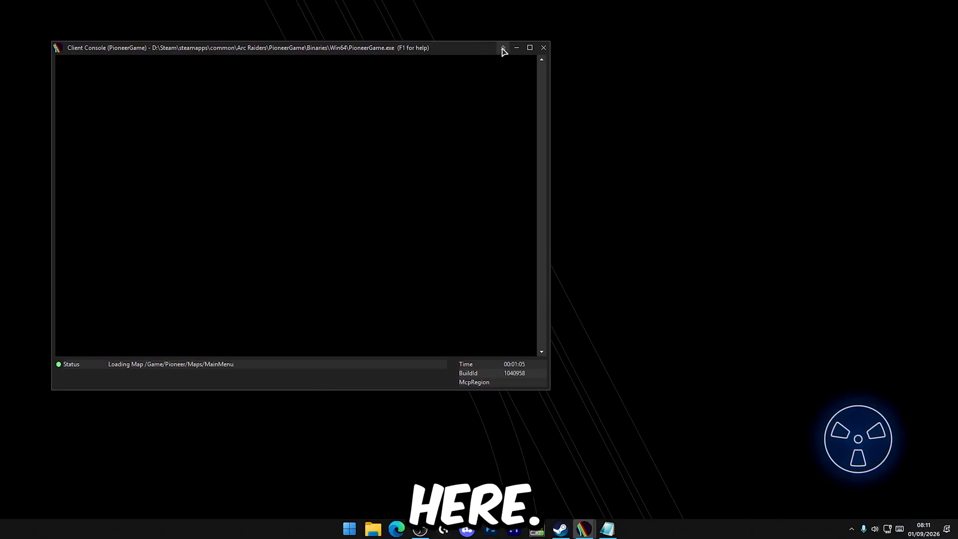
left_click(504, 47)
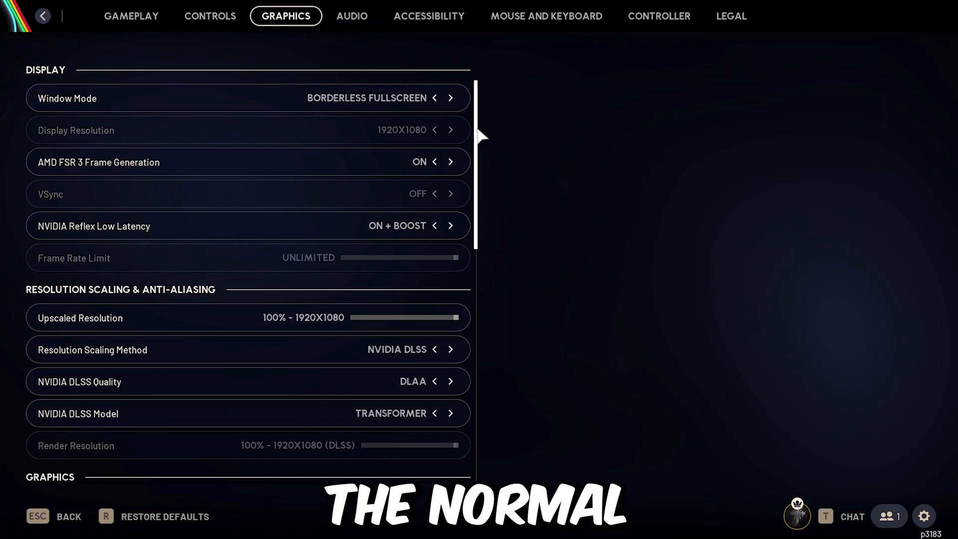
Step: Set the DLSS model back to Transformer in the Graphics settings
scroll("down", 3)
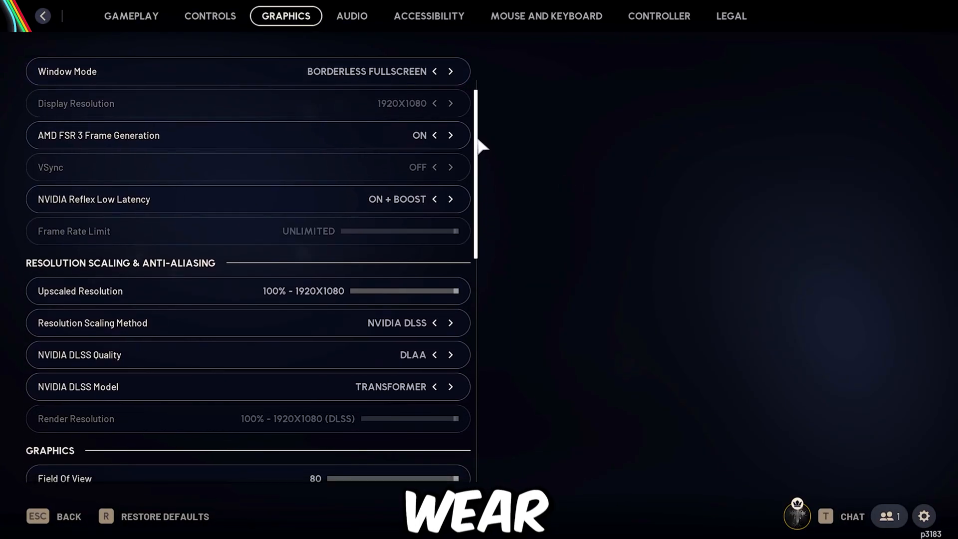
scroll("down", 3)
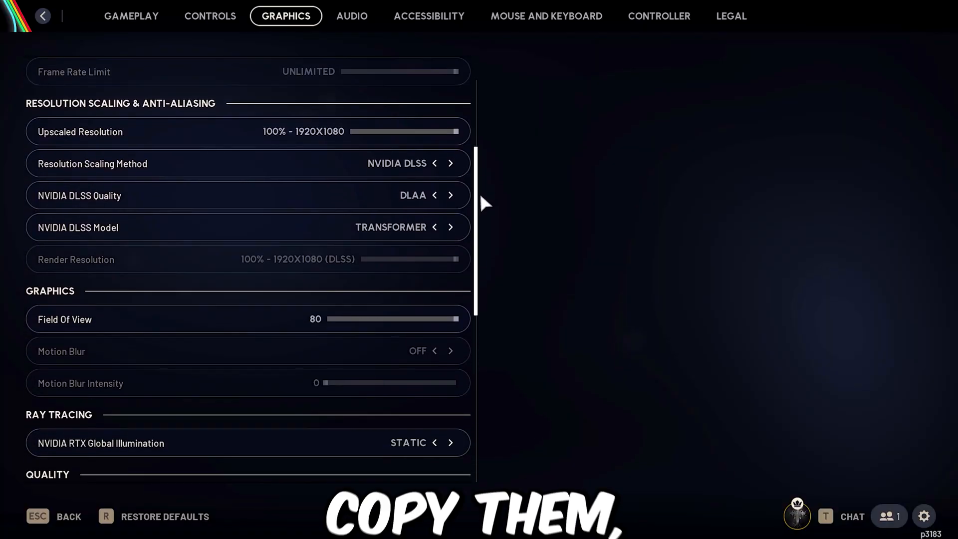
scroll("down", 3)
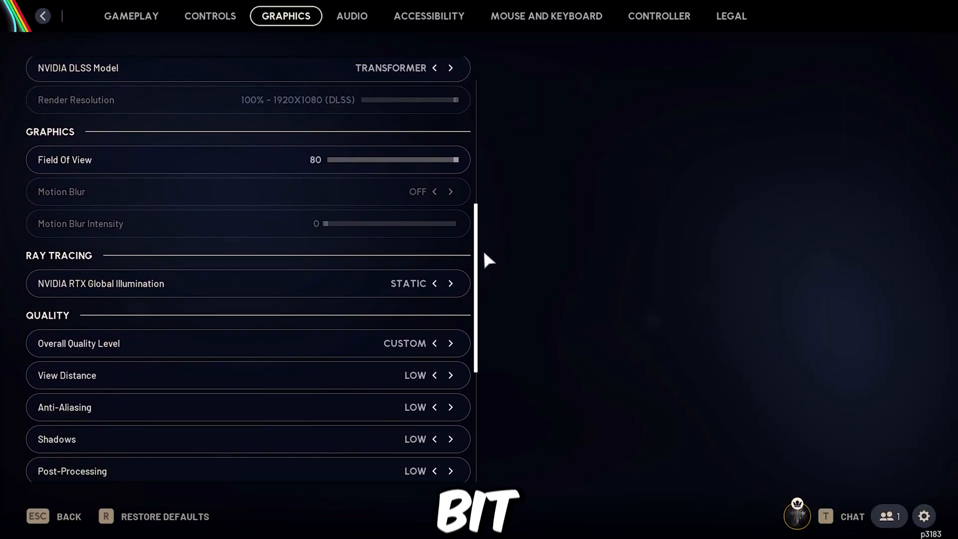
scroll("down", 3)
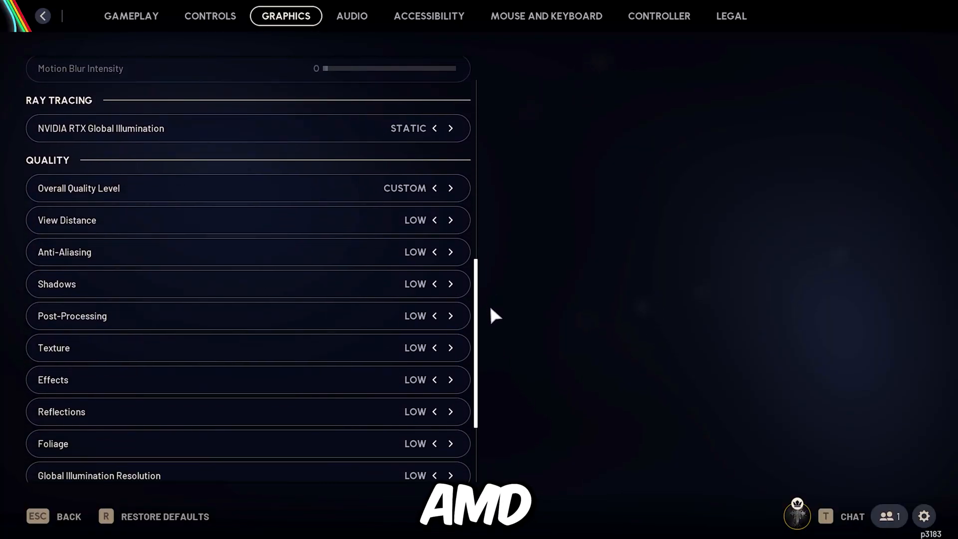
scroll("down", 3)
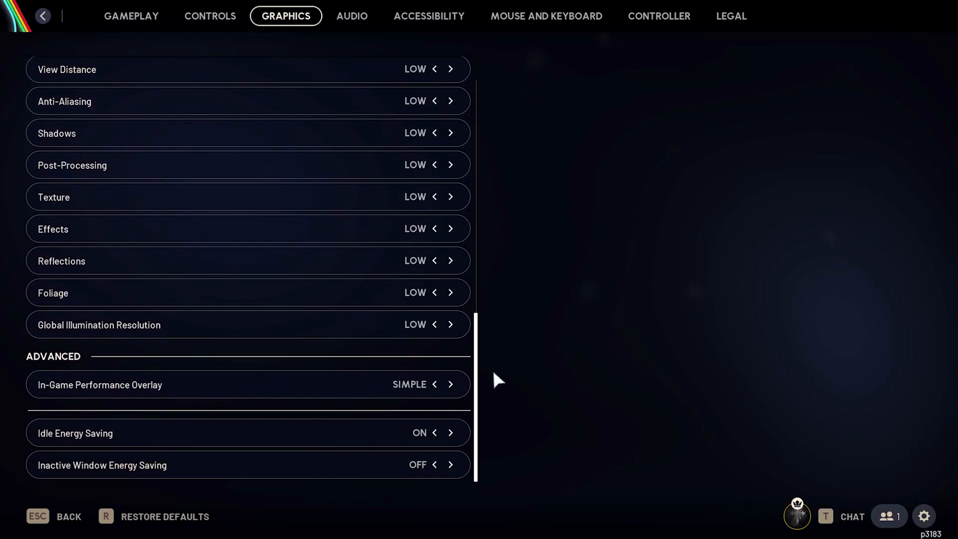
scroll("up", 3)
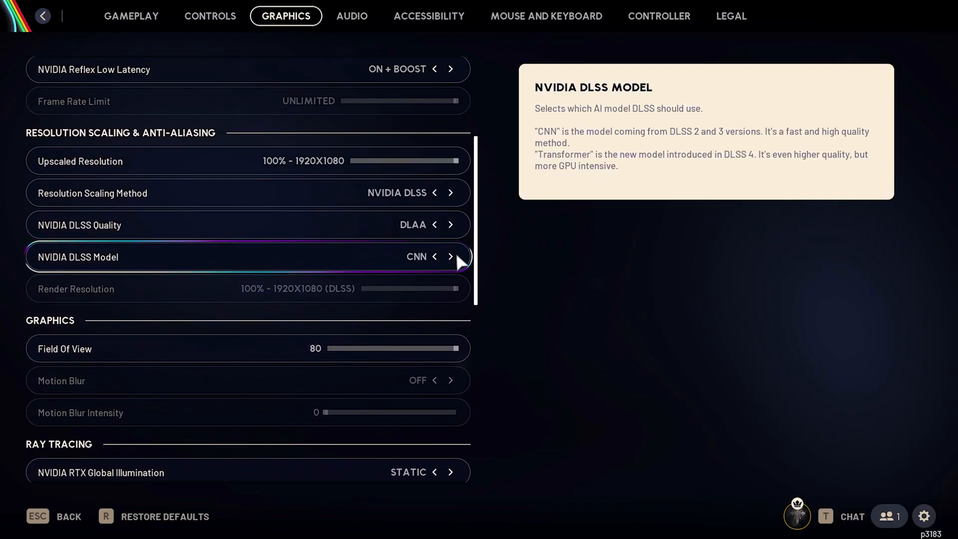
left_click(451, 257)
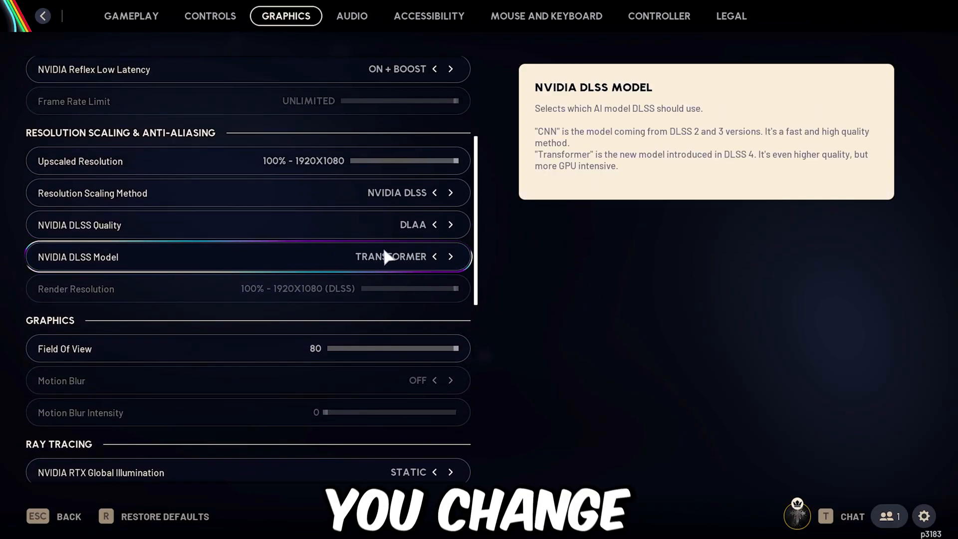
Step: Lower DLSS quality through Balanced and Performance to Ultra Performance (640x360 render)
scroll("up", 3)
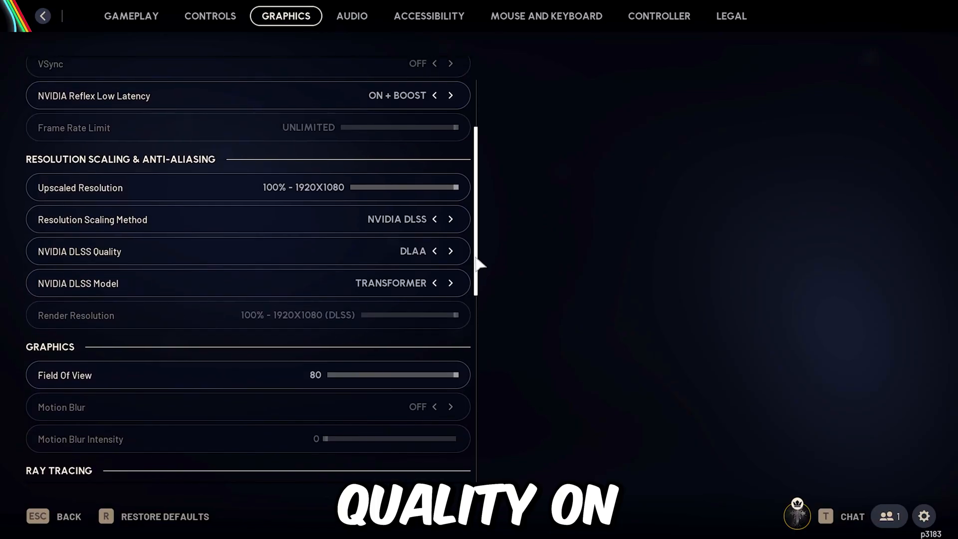
left_click(451, 253)
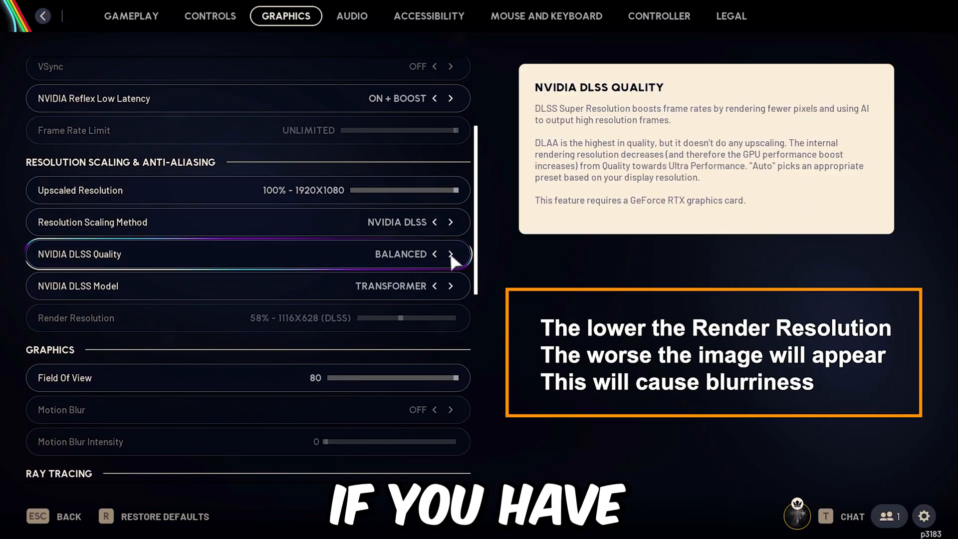
left_click(450, 255)
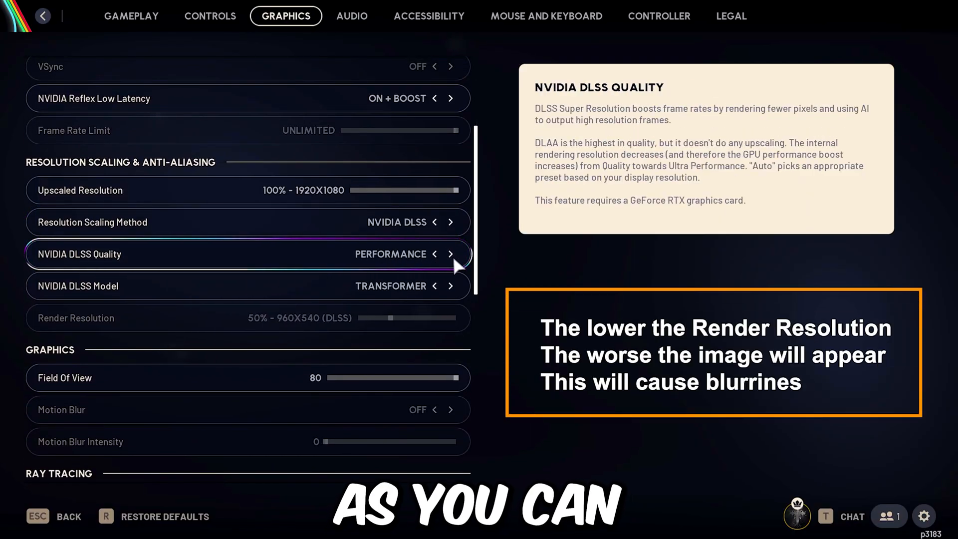
left_click(435, 254)
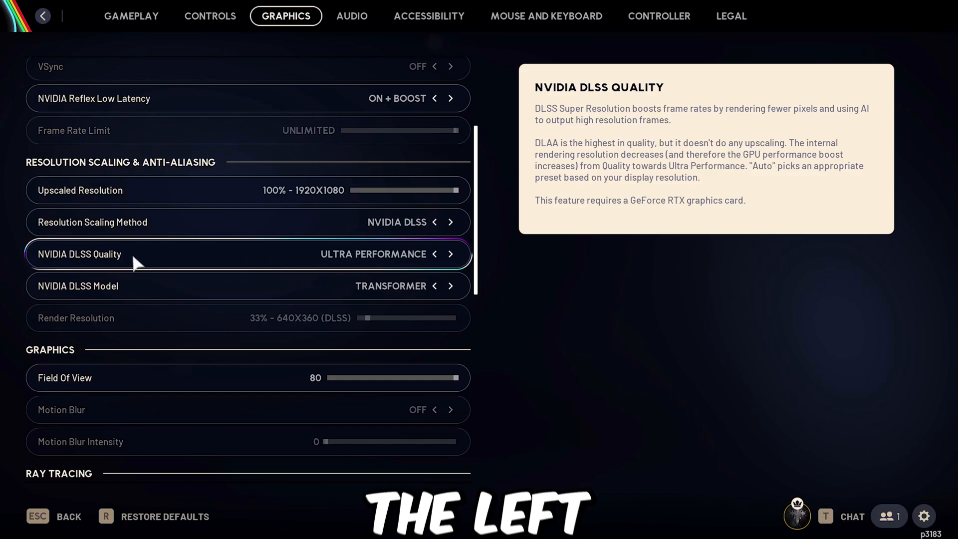
left_click(353, 16)
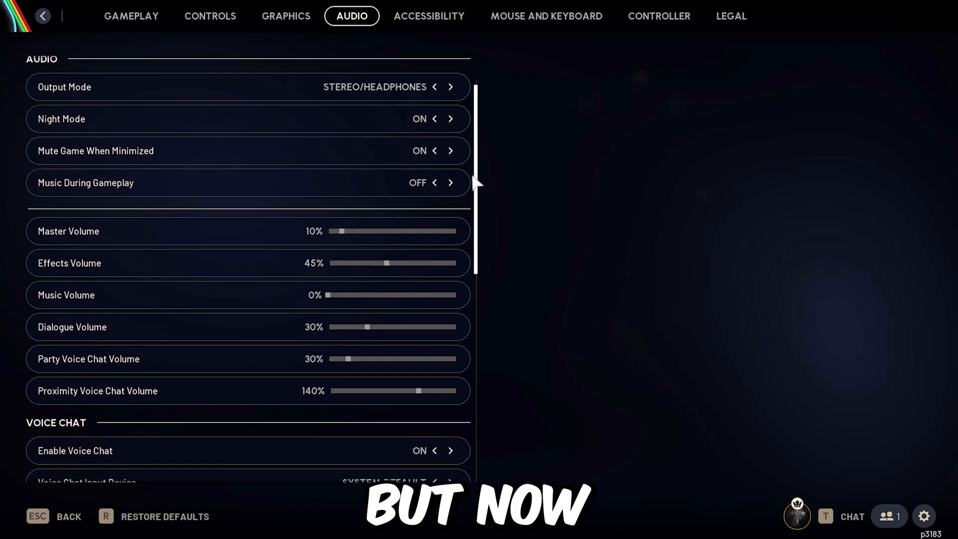
Step: Review the Audio settings before heading to map selection with Practice Range
scroll("down", 3)
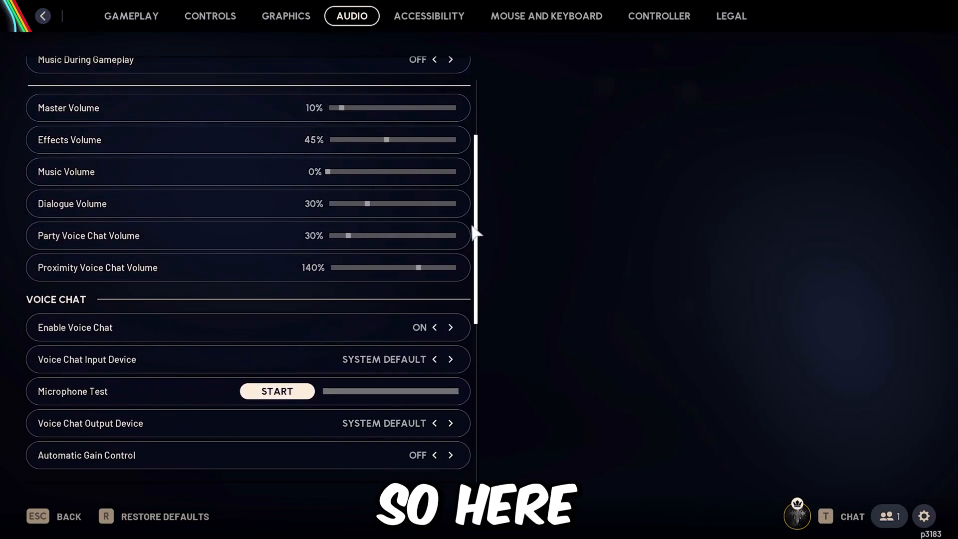
scroll("down", 3)
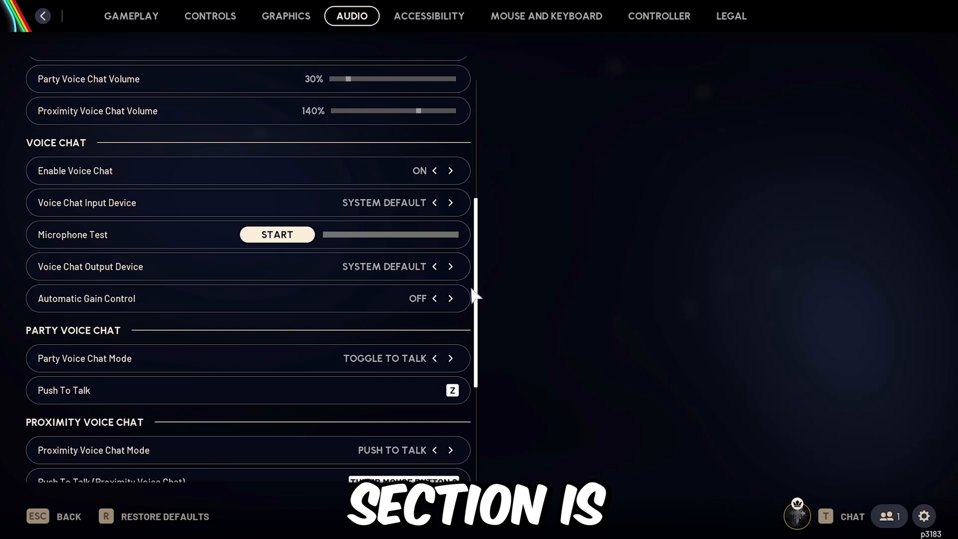
scroll("down", 3)
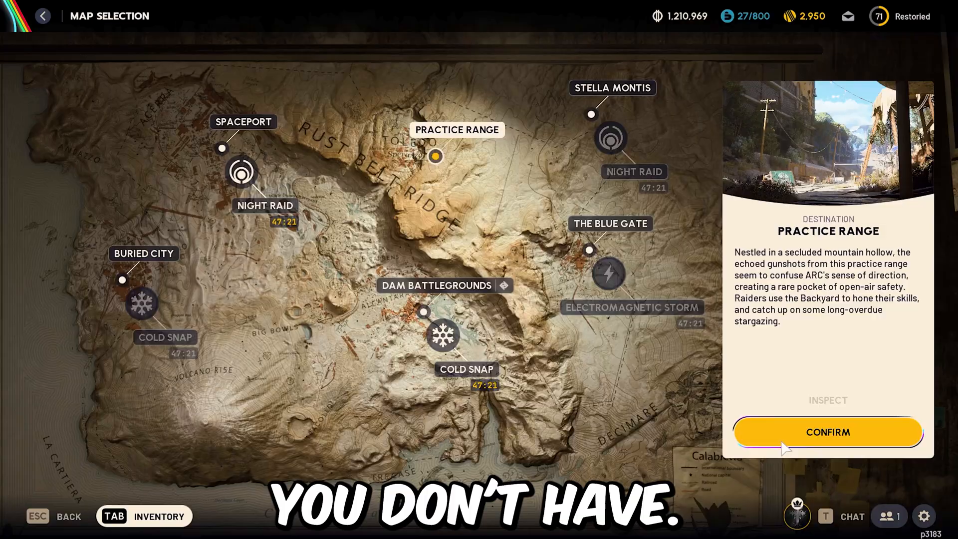
Step: Confirm Practice Range and start the raid, loading into the outdoor level
left_click(827, 432)
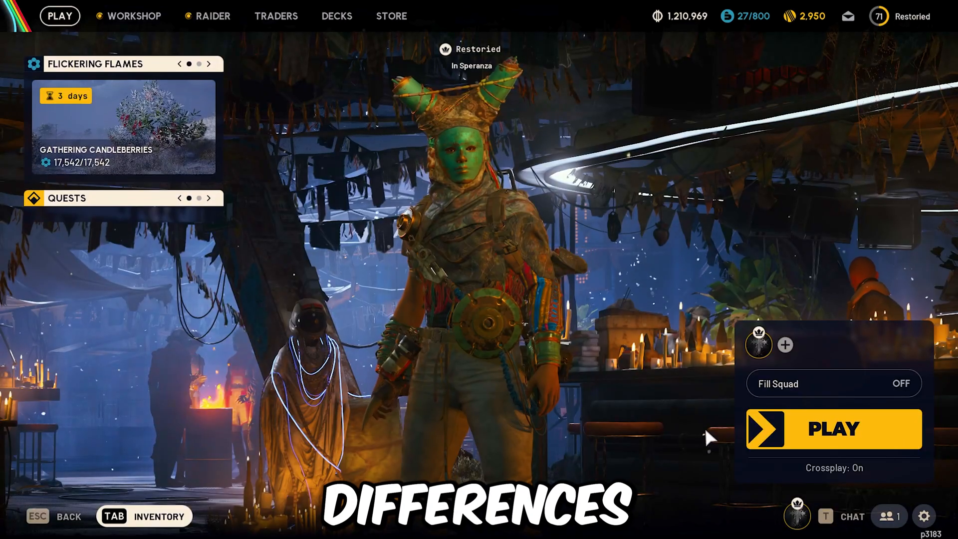
left_click(832, 428)
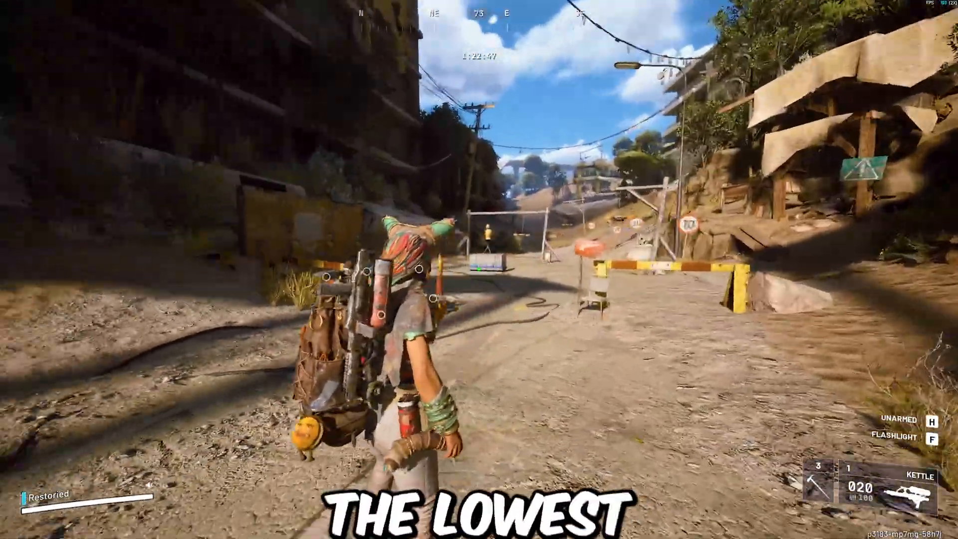
mouse_move(479, 269)
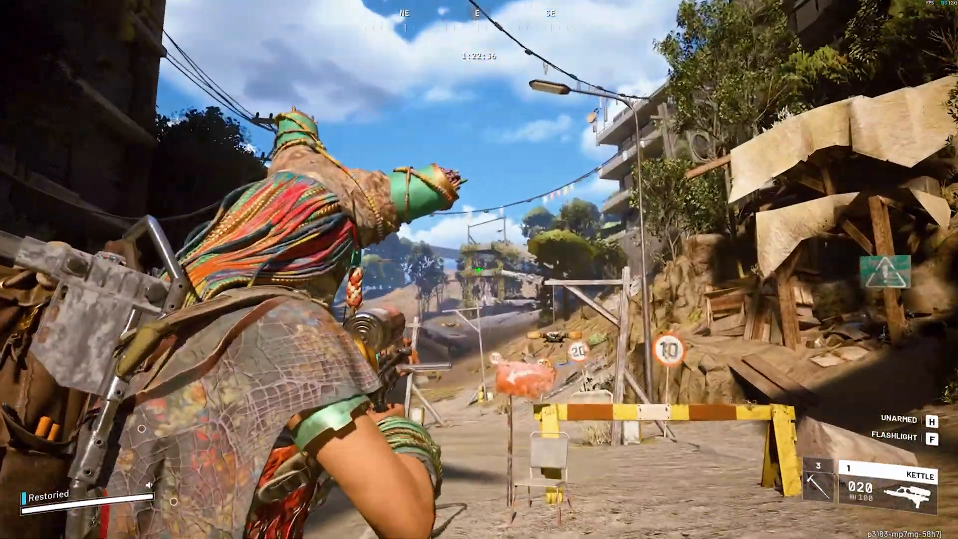
Step: Switch to the Client Console window to apply the graphics console commands
key("alt+tab")
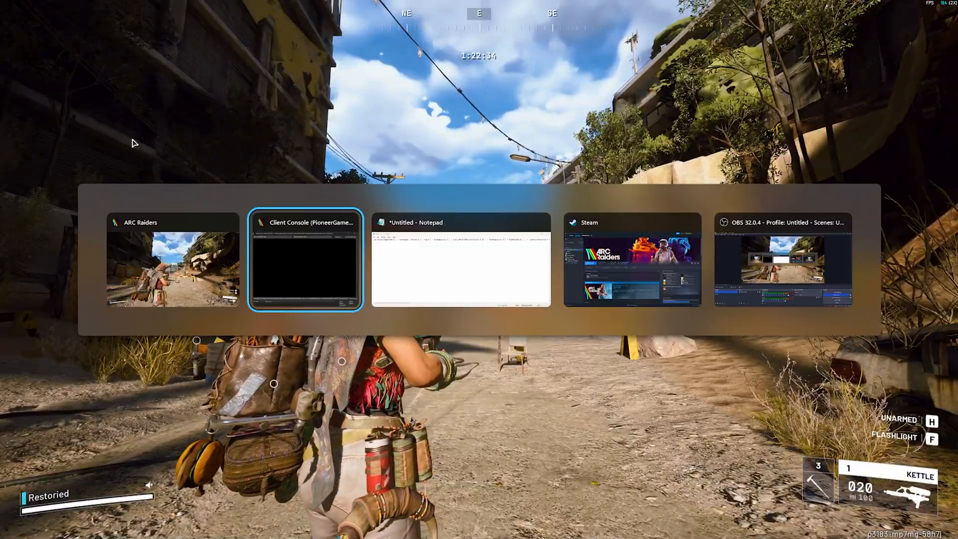
left_click(305, 259)
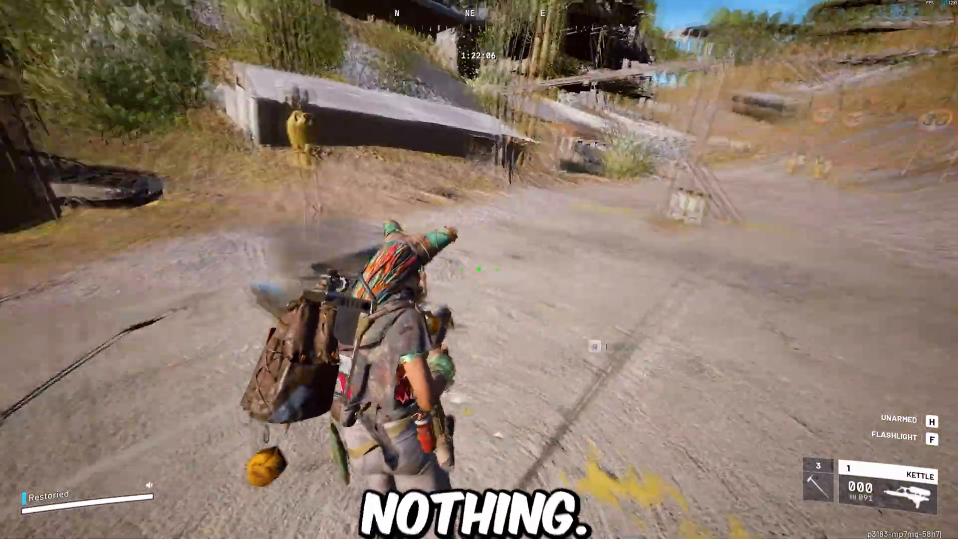
mouse_move(479, 269)
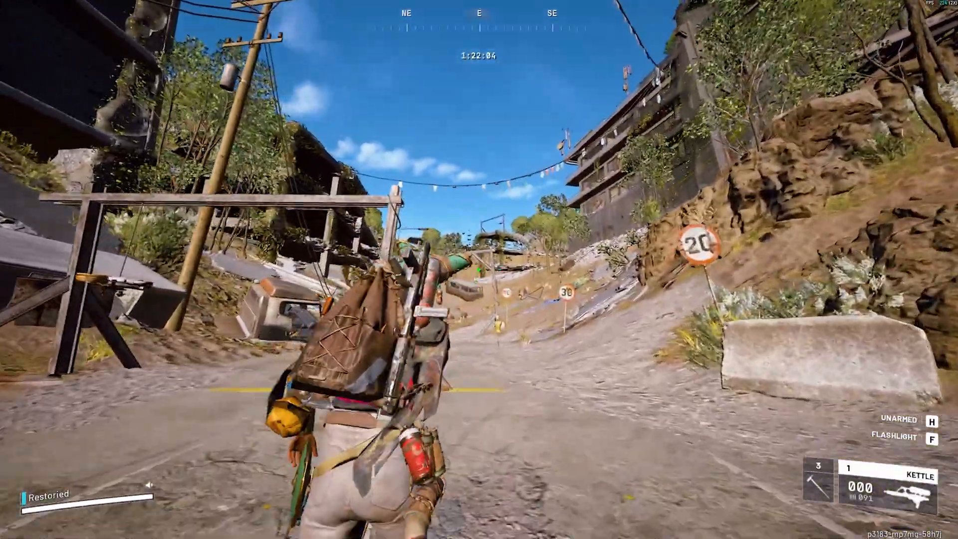